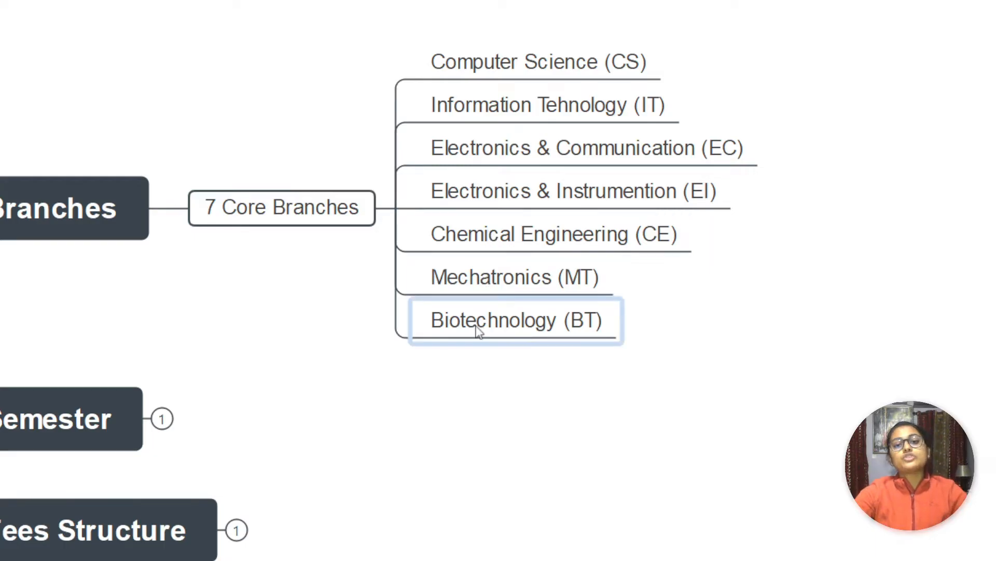
# Highlight the Biotechnology, Chemical Engineering and Mechatronics branch topics under Branches
pyautogui.click(548, 104)
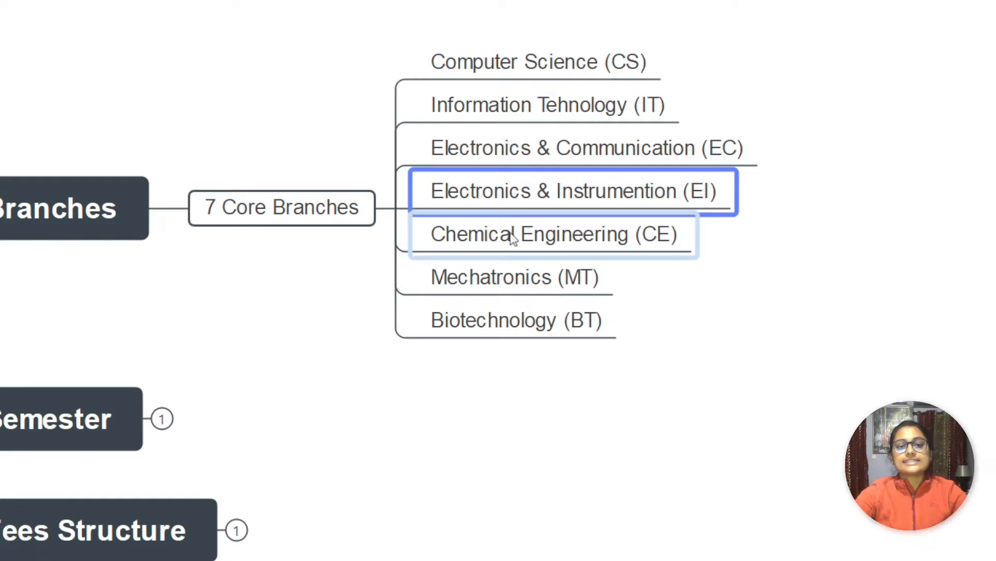
pyautogui.click(516, 320)
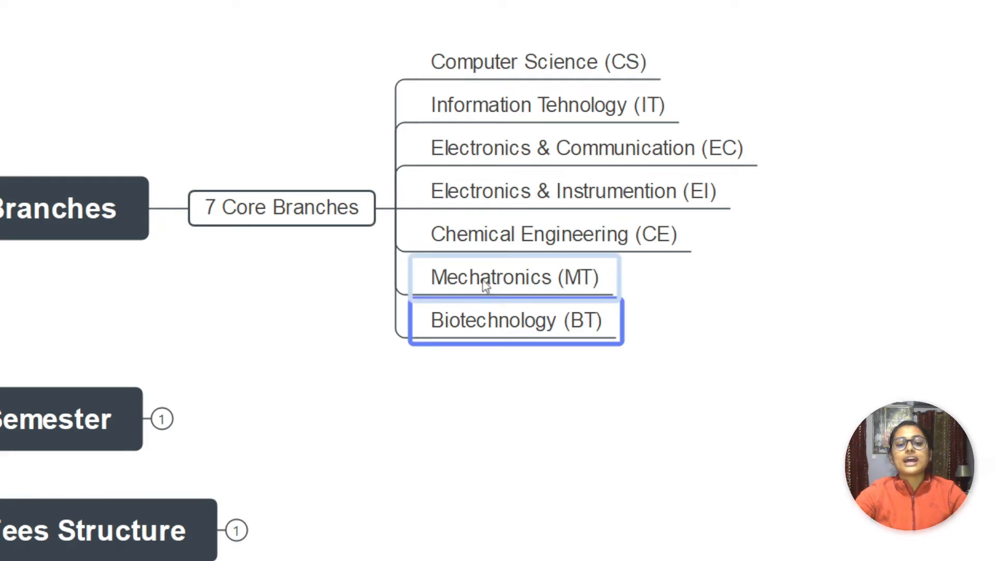
pyautogui.click(513, 277)
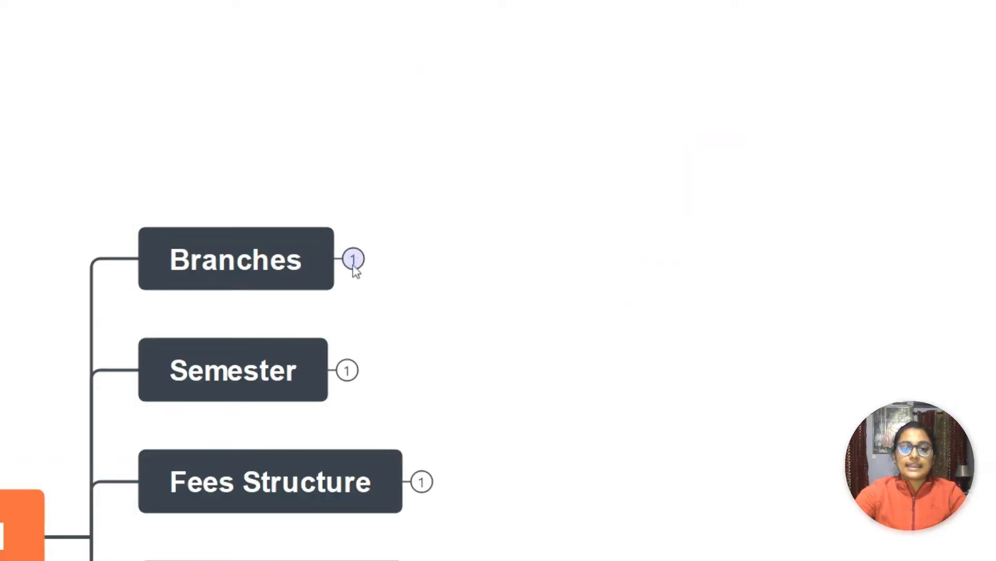
# Expand Semester to show '8 Semester - 6 Months Each'
pyautogui.scroll(-3)
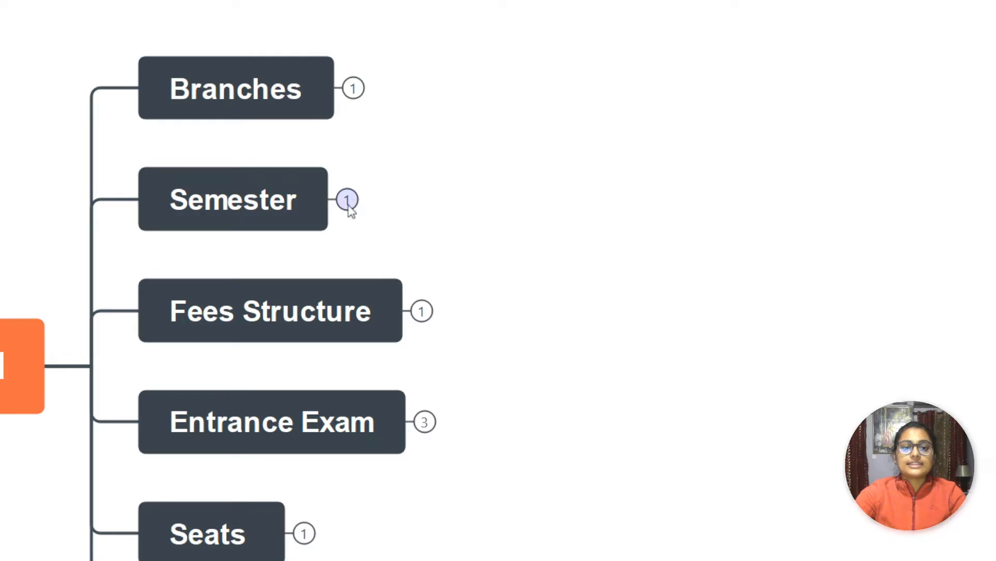
pyautogui.click(348, 199)
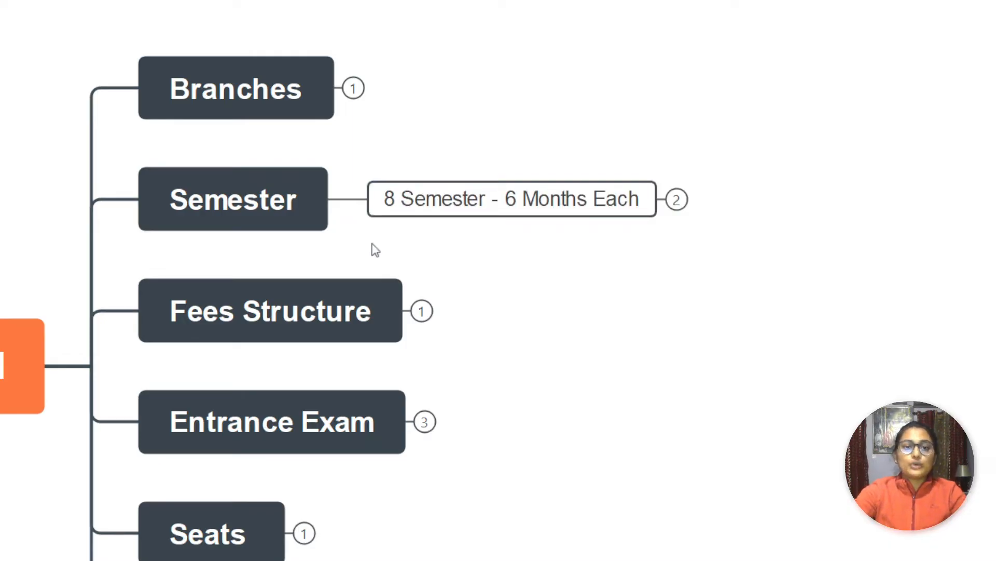
pyautogui.moveTo(372, 274)
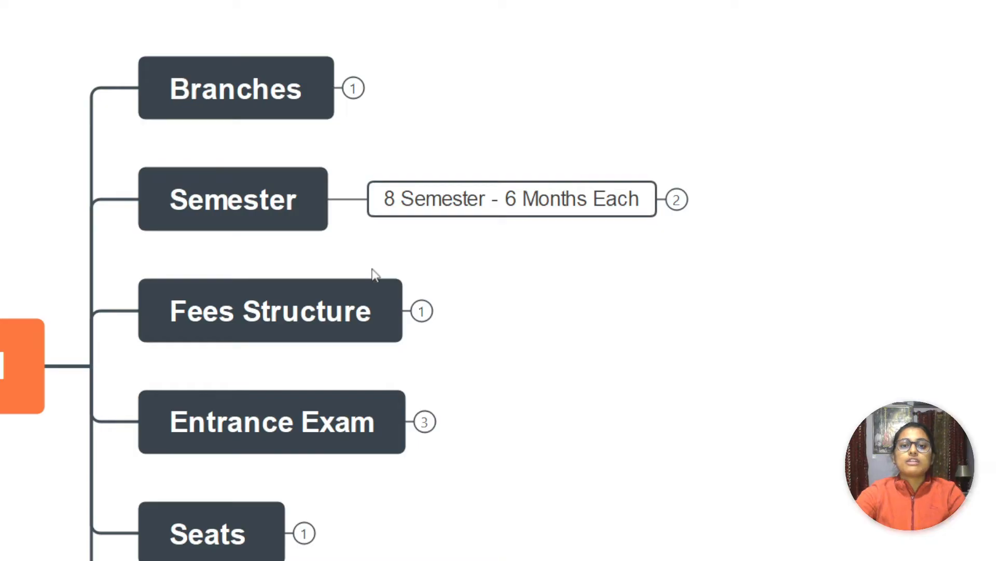
pyautogui.moveTo(468, 248)
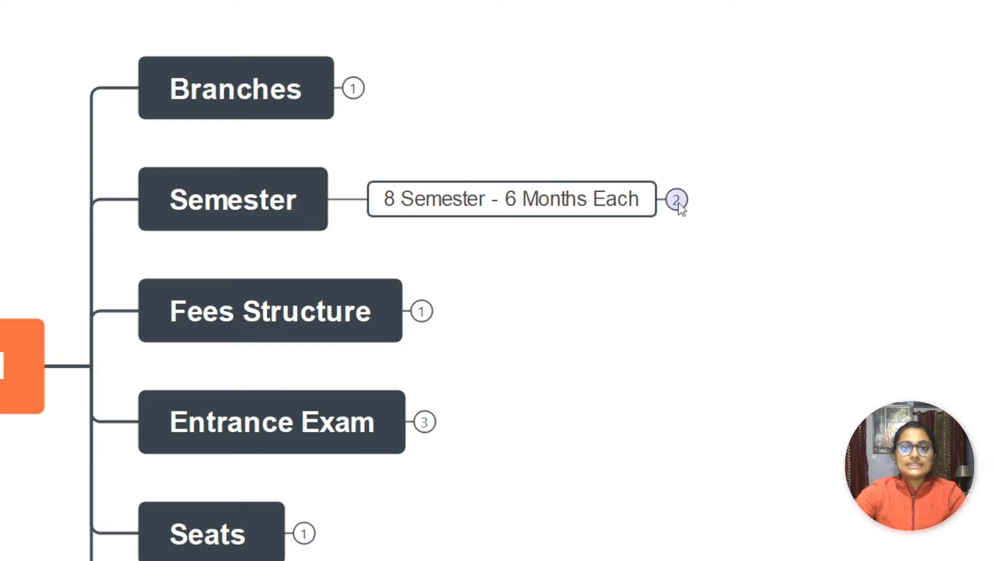
# Reveal the 7 college and 1 internship semester split, then collapse Semester
pyautogui.click(677, 199)
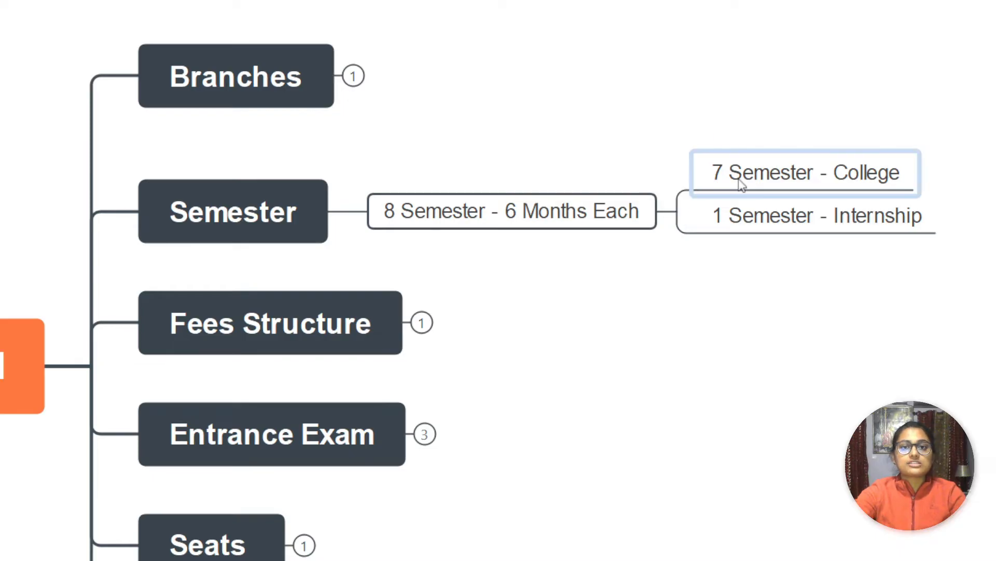
pyautogui.click(805, 172)
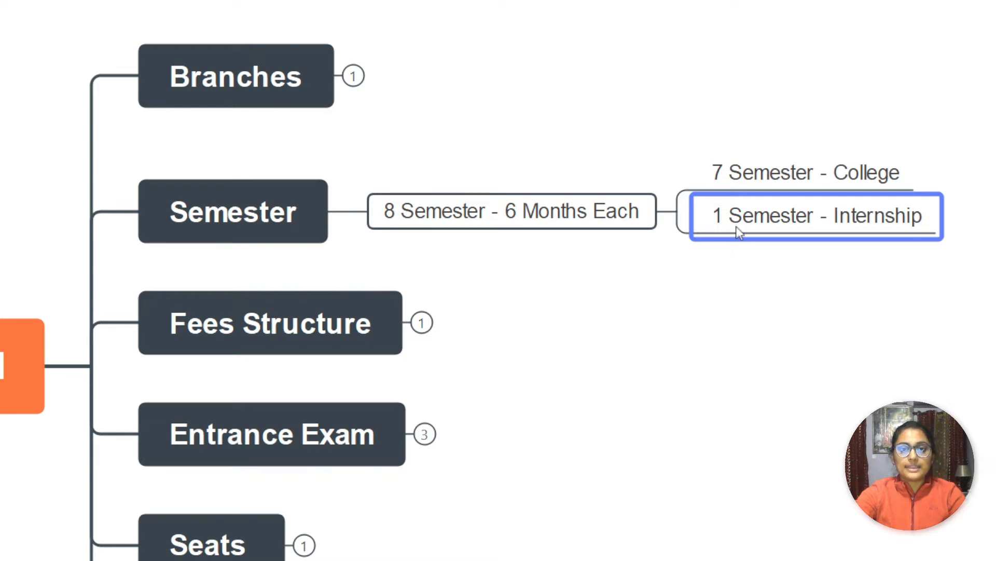
pyautogui.moveTo(760, 249)
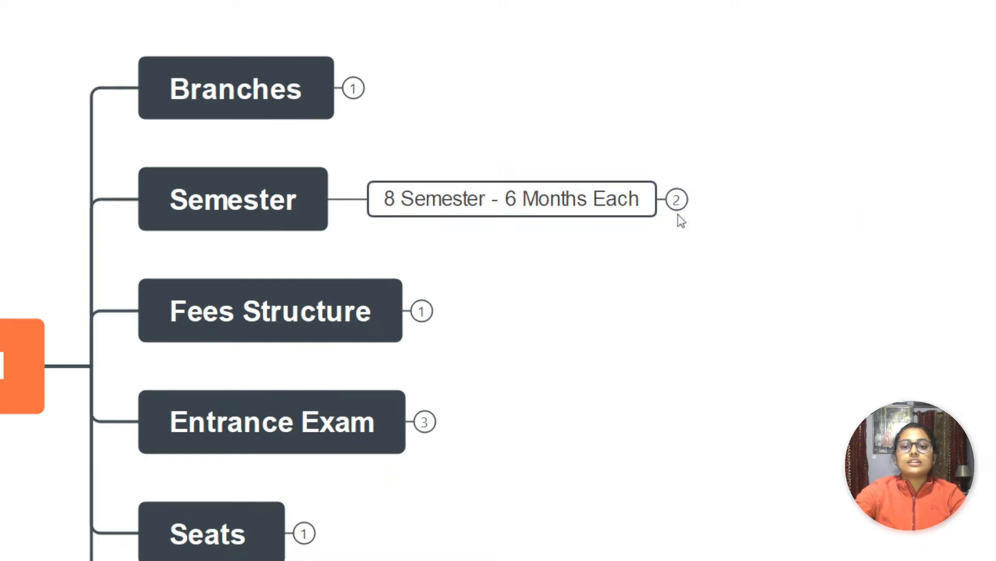
pyautogui.click(348, 199)
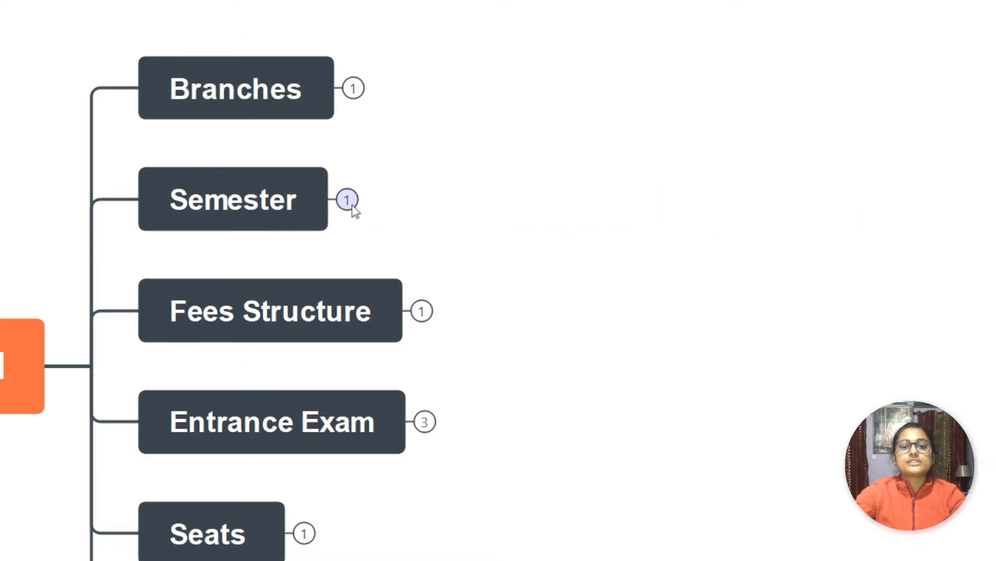
pyautogui.moveTo(385, 237)
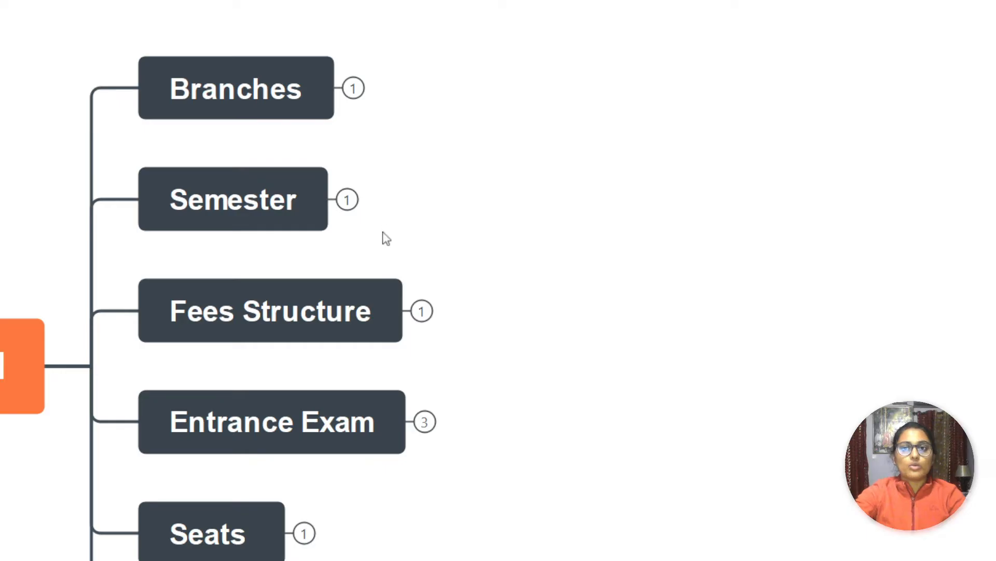
pyautogui.moveTo(408, 255)
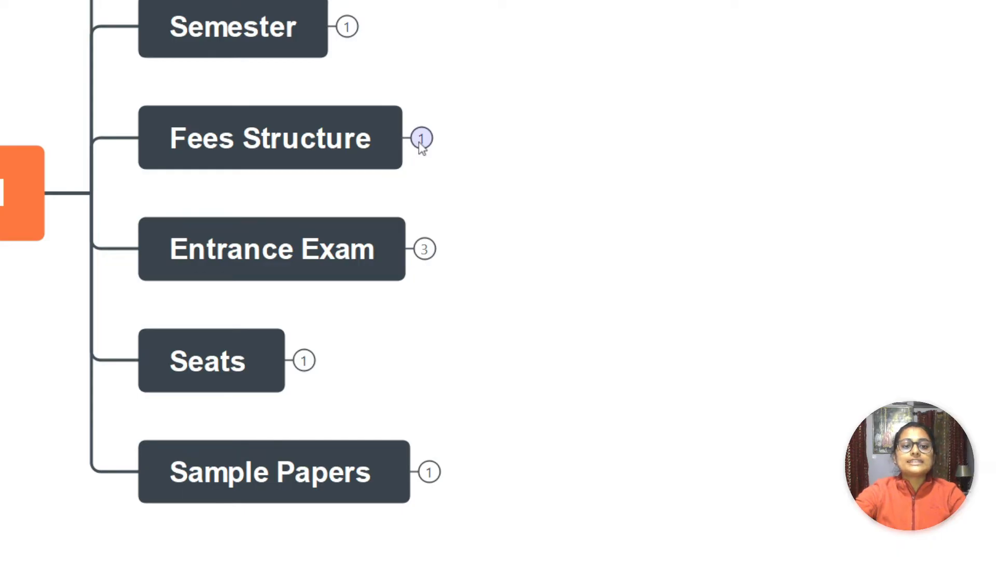
# Expand Fees Structure to Semester Wise Fees, then hide its three fee details
pyautogui.click(422, 138)
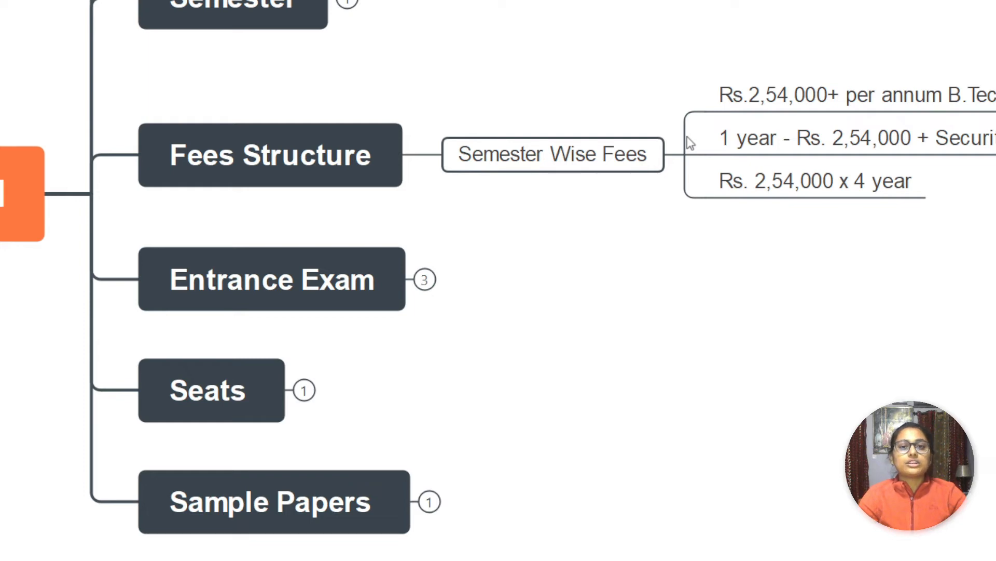
pyautogui.click(685, 138)
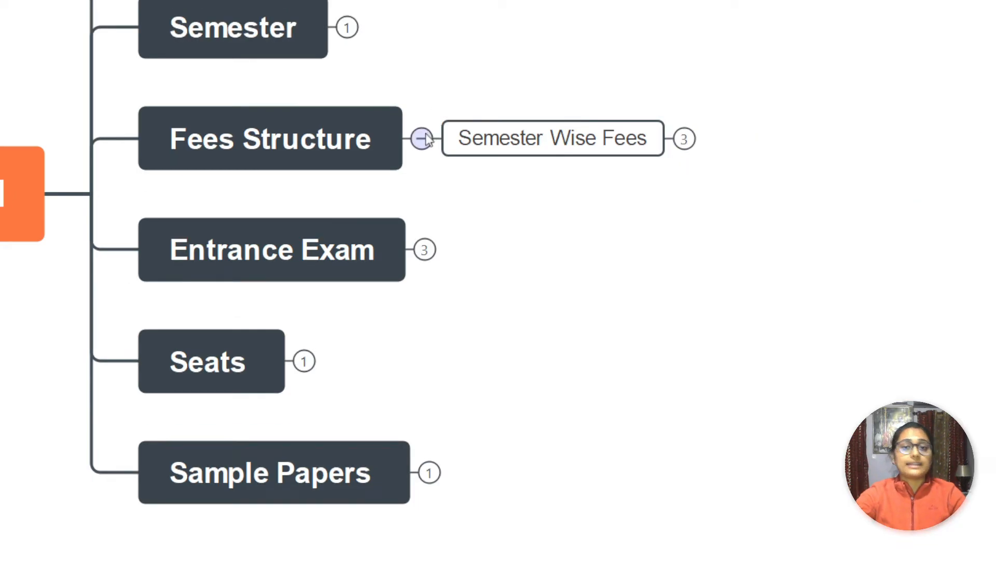
# Collapse Fees Structure and expand Entrance Exam to show Offline, Online and 12th Percentage
pyautogui.click(422, 138)
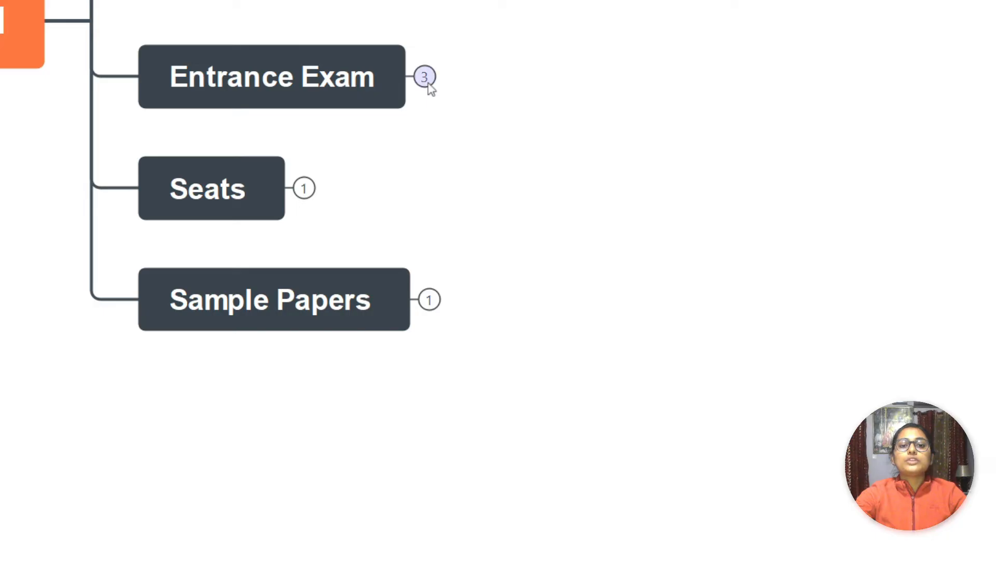
pyautogui.click(424, 76)
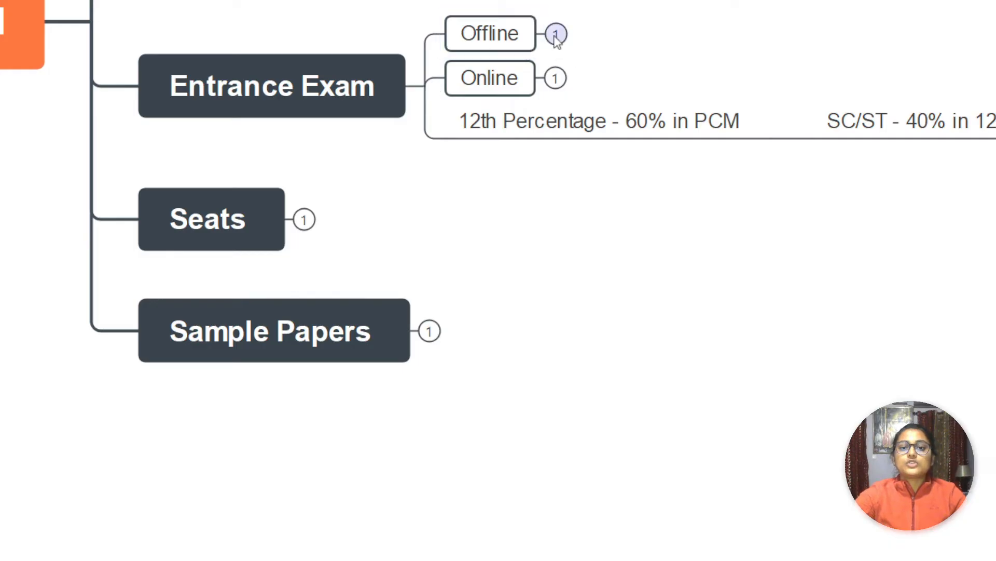
# Expand Offline to show nearby schools/colleges and its two papers
pyautogui.click(556, 34)
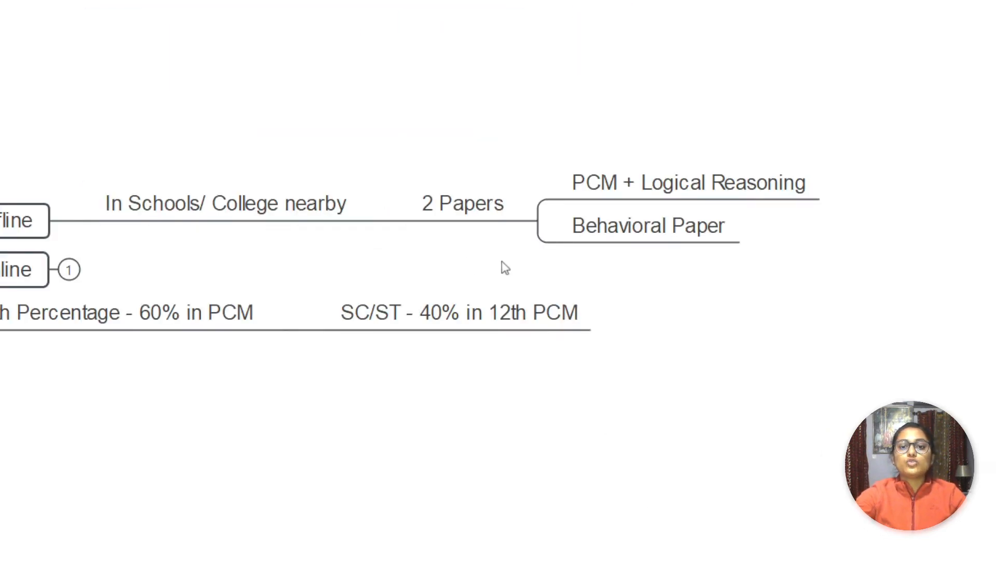
# Select the PCM + Logical Reasoning and Behavioral Paper topics under Offline
pyautogui.click(690, 182)
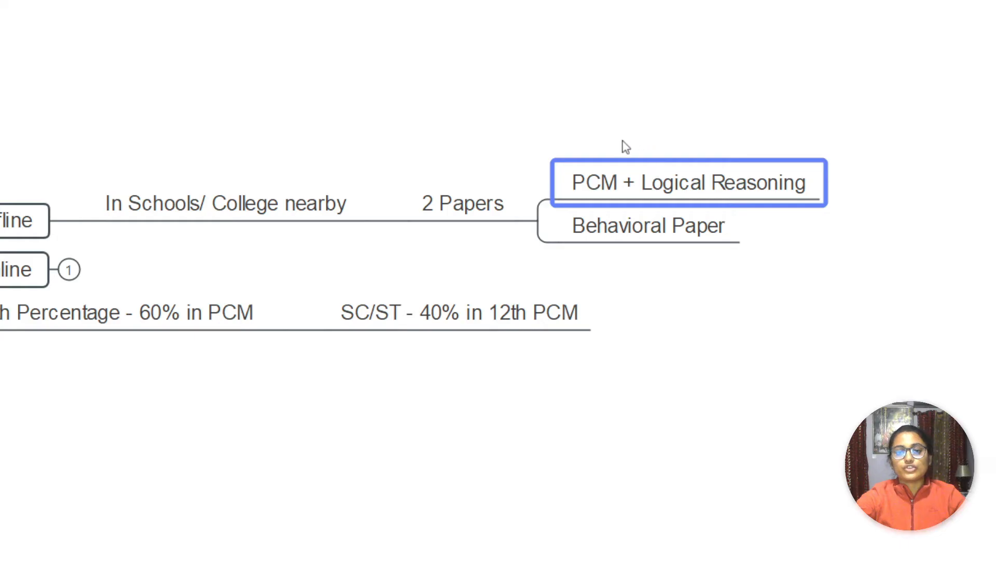
pyautogui.moveTo(605, 186)
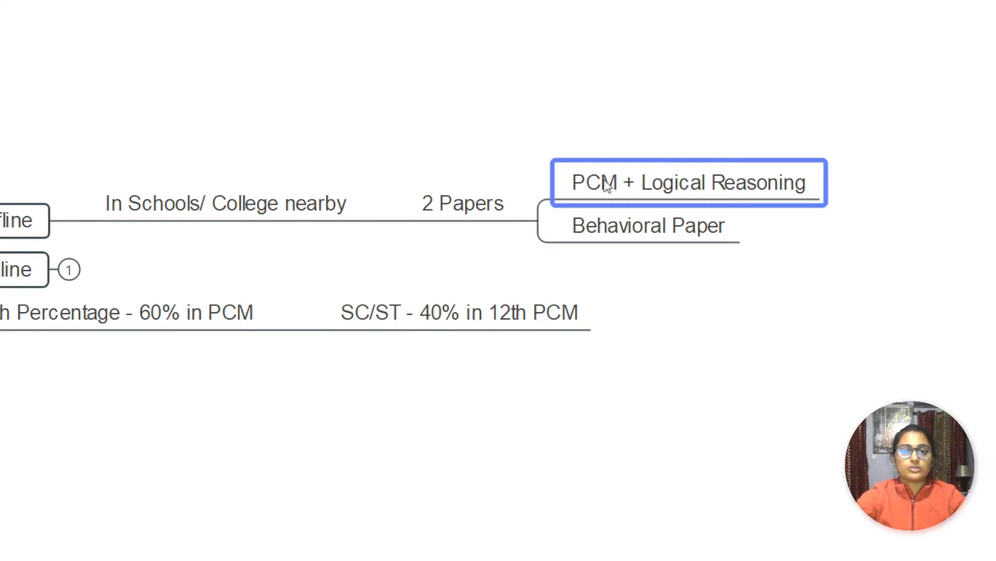
pyautogui.click(648, 225)
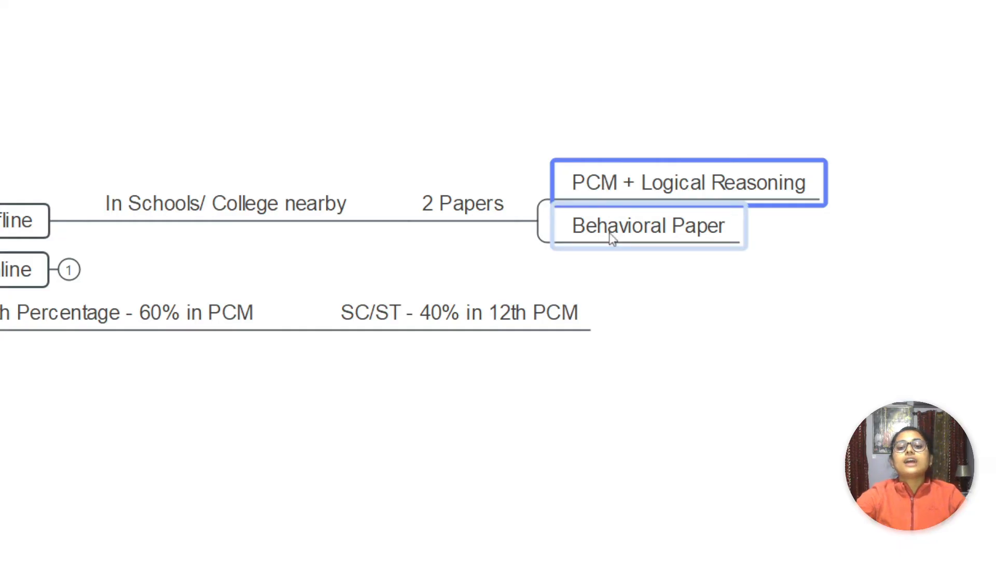
pyautogui.click(648, 226)
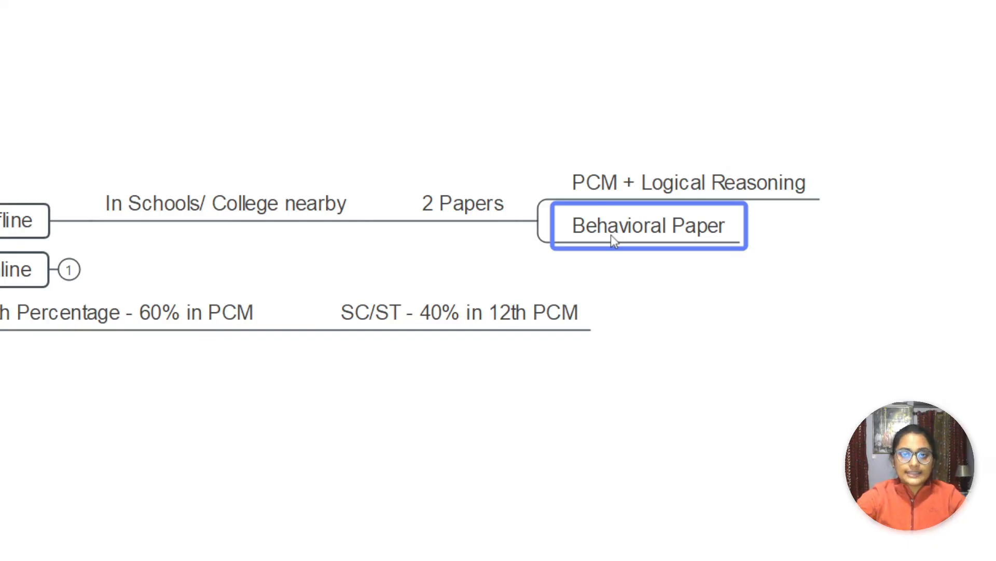
pyautogui.moveTo(639, 215)
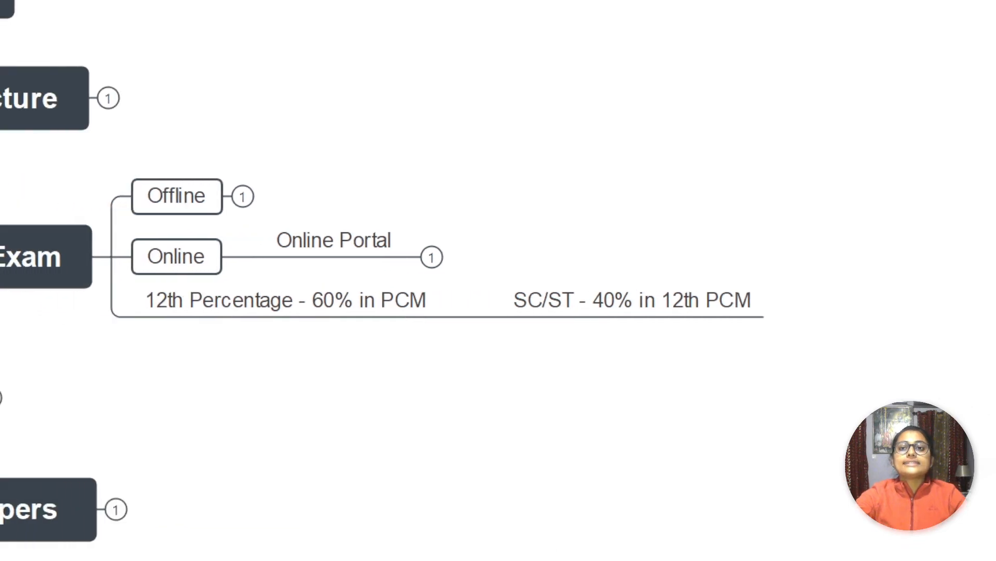
# Expand Online Portal to reveal 1 Paper covering PCM + Logical Reasoning
pyautogui.click(432, 258)
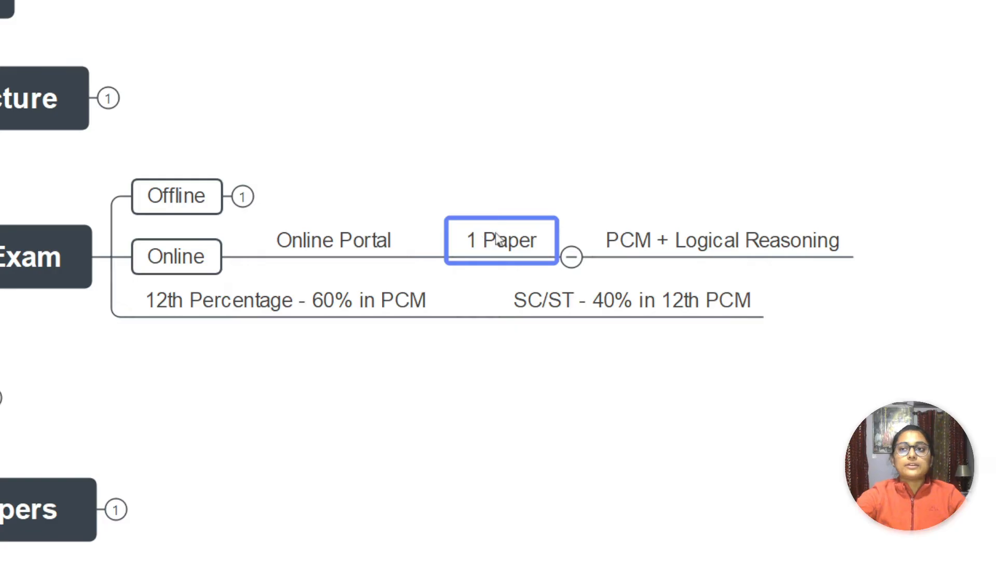
pyautogui.moveTo(499, 261)
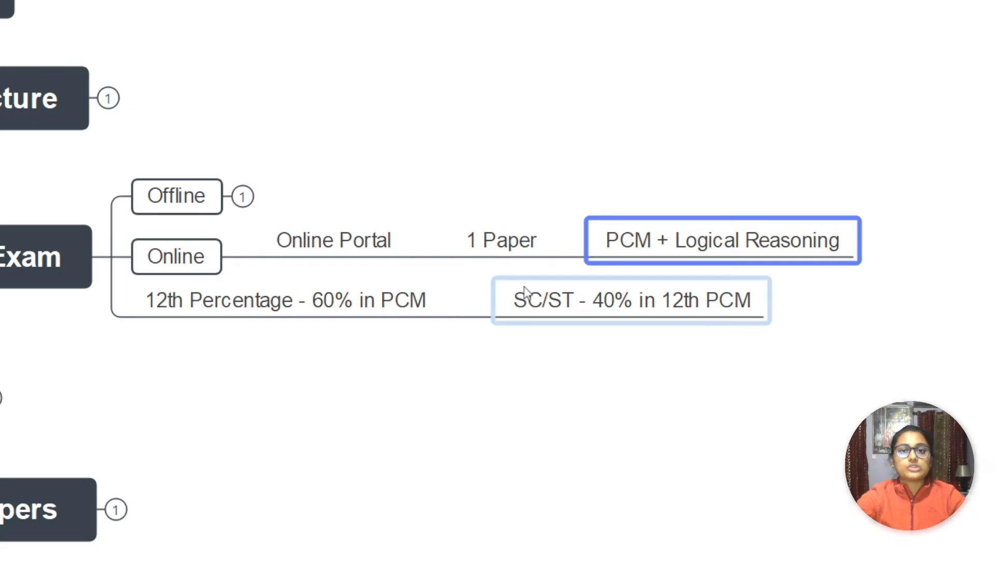
pyautogui.moveTo(526, 311)
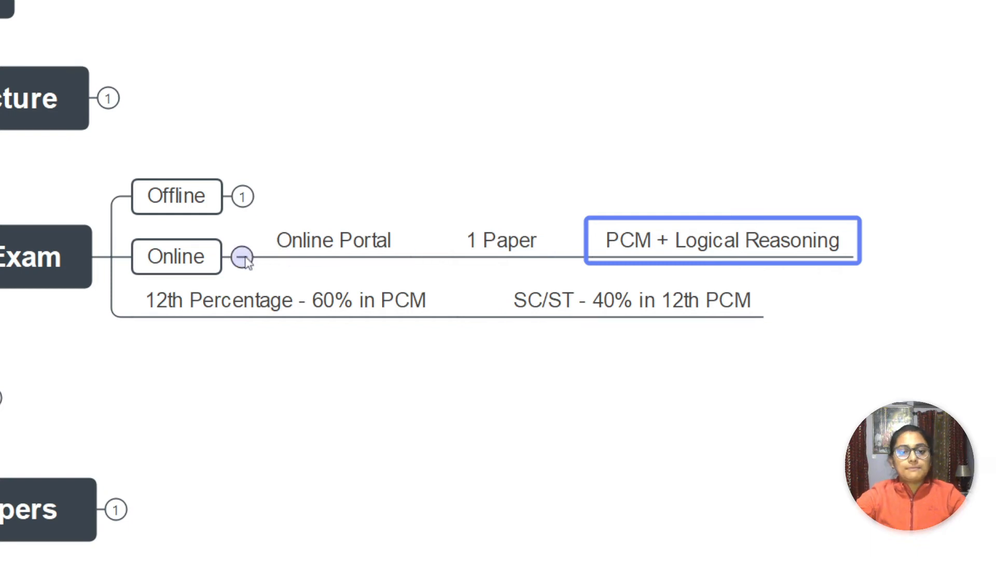
# Collapse Online and select the 12th Percentage - 60% in PCM topic
pyautogui.click(241, 256)
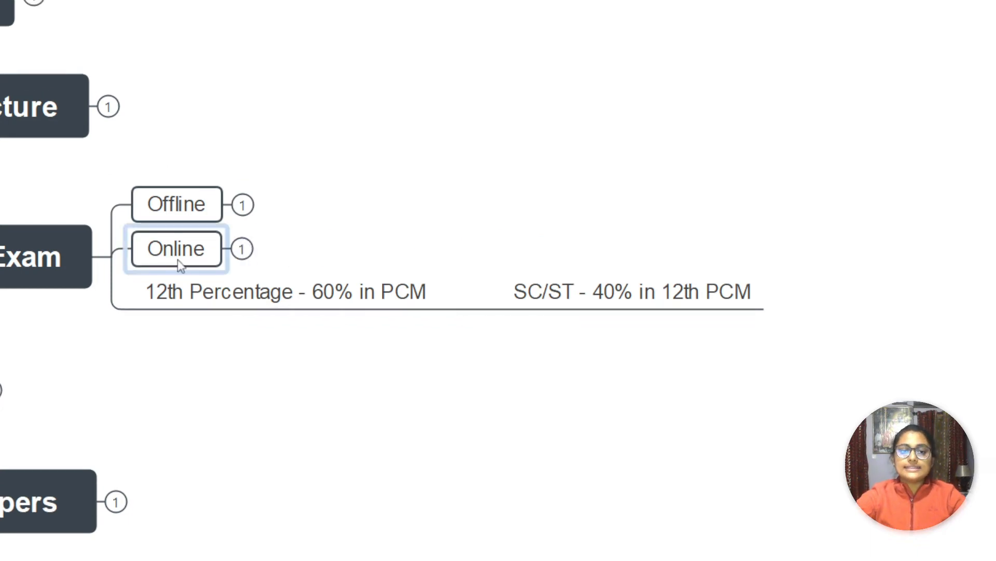
pyautogui.click(284, 291)
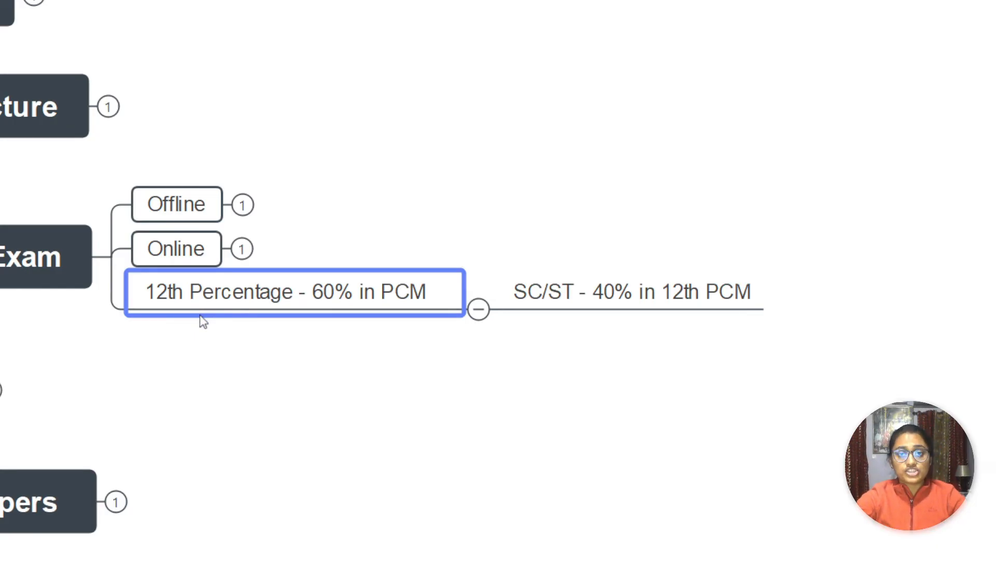
pyautogui.moveTo(251, 319)
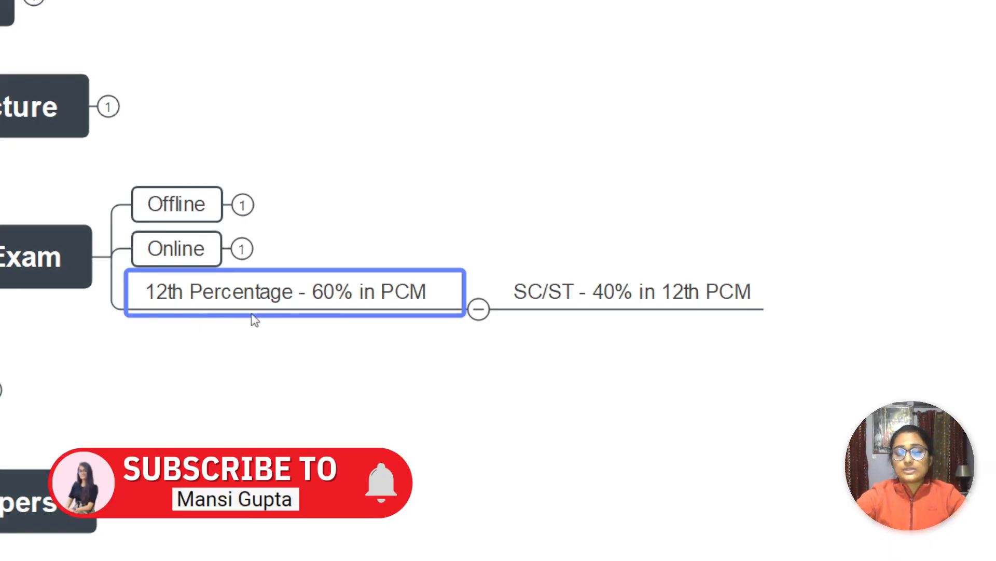
pyautogui.click(632, 292)
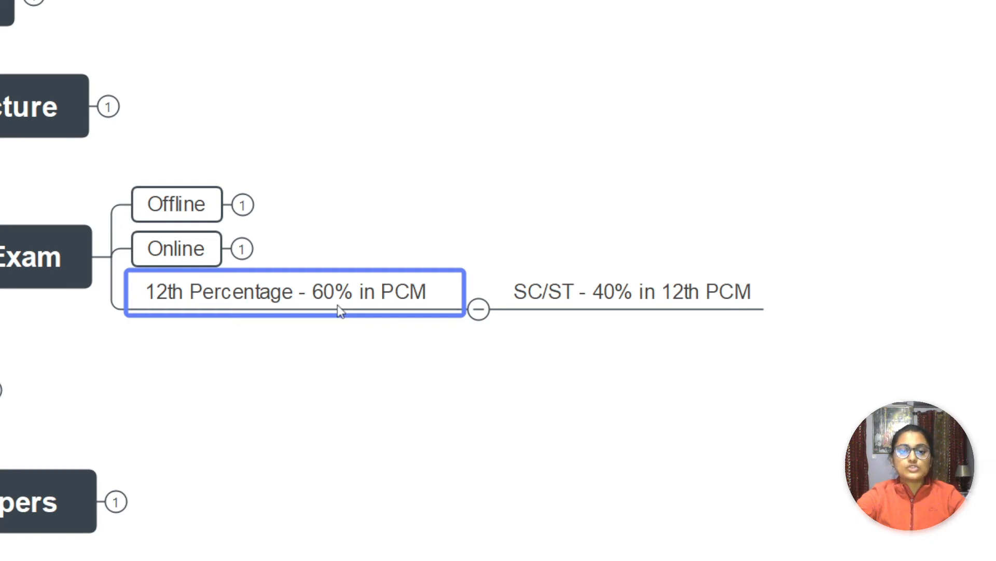
pyautogui.moveTo(174, 305)
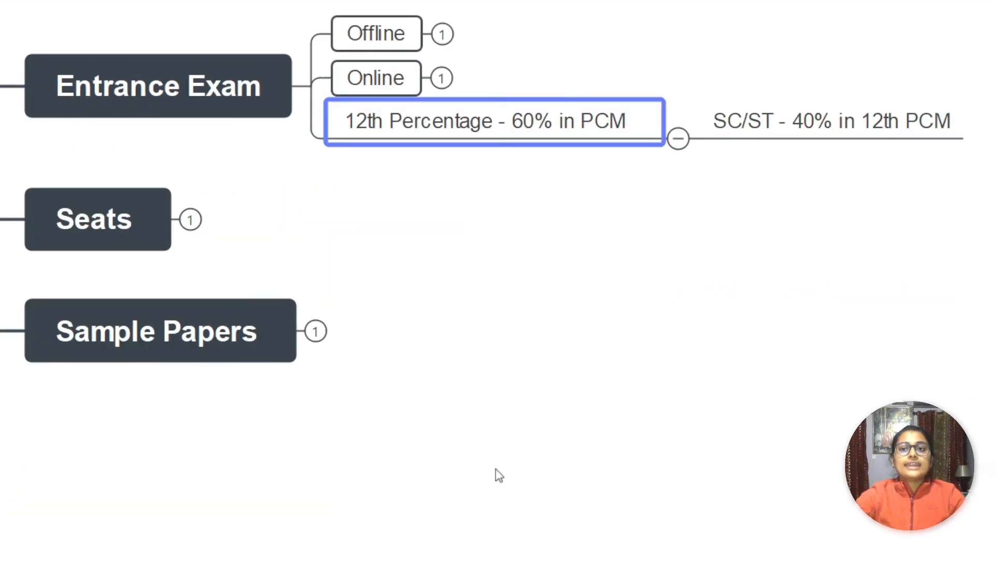
pyautogui.moveTo(310, 86)
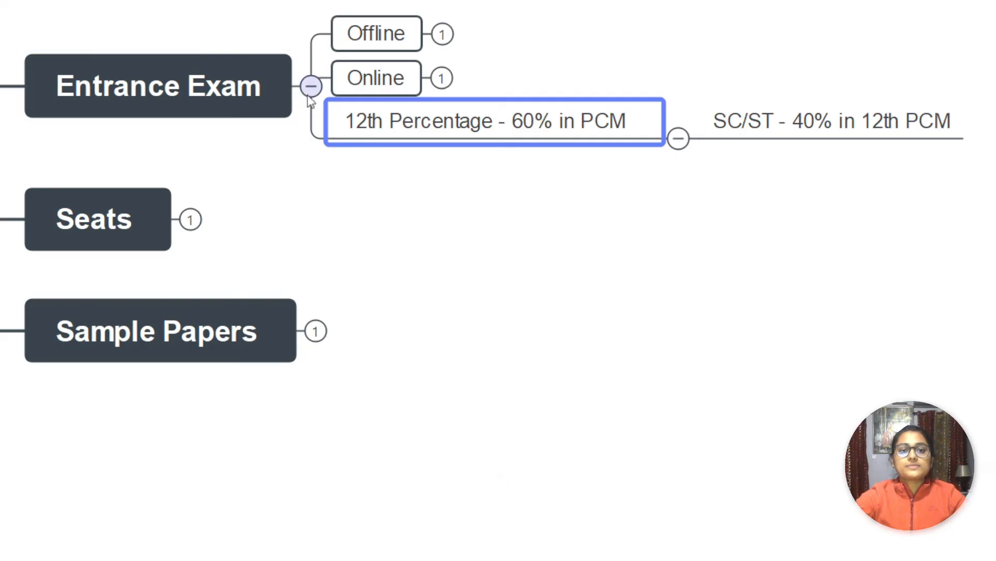
pyautogui.click(311, 85)
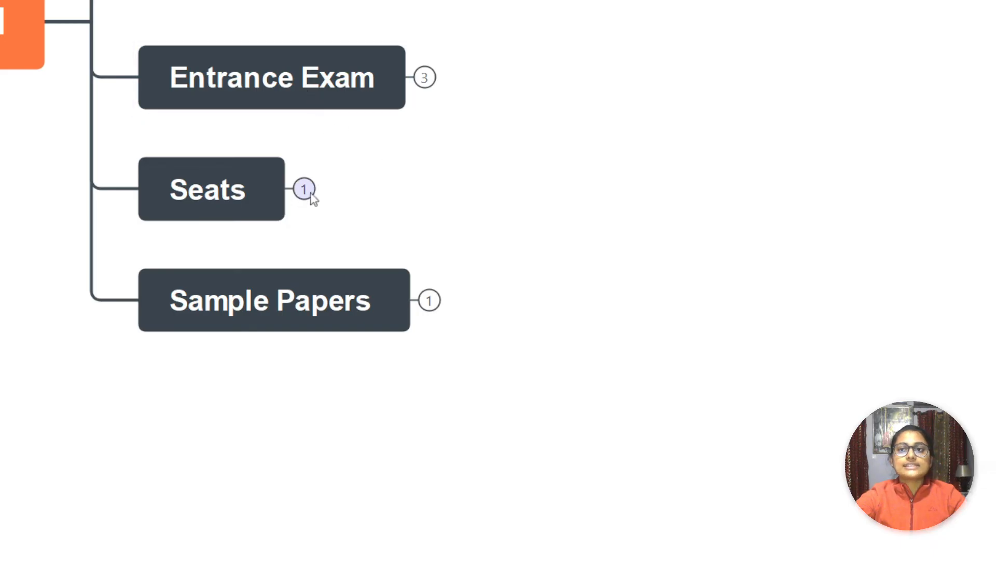
pyautogui.click(303, 189)
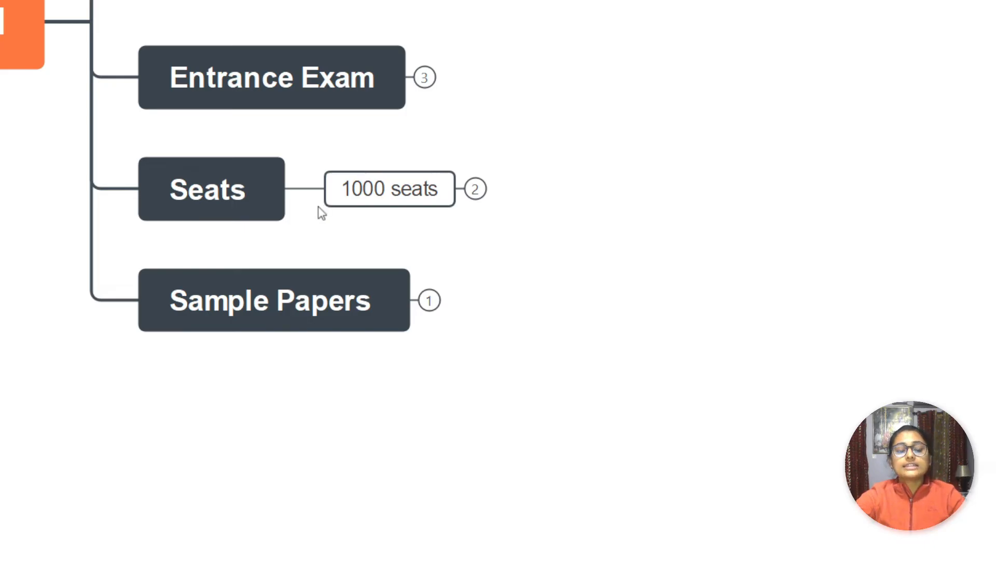
pyautogui.moveTo(334, 248)
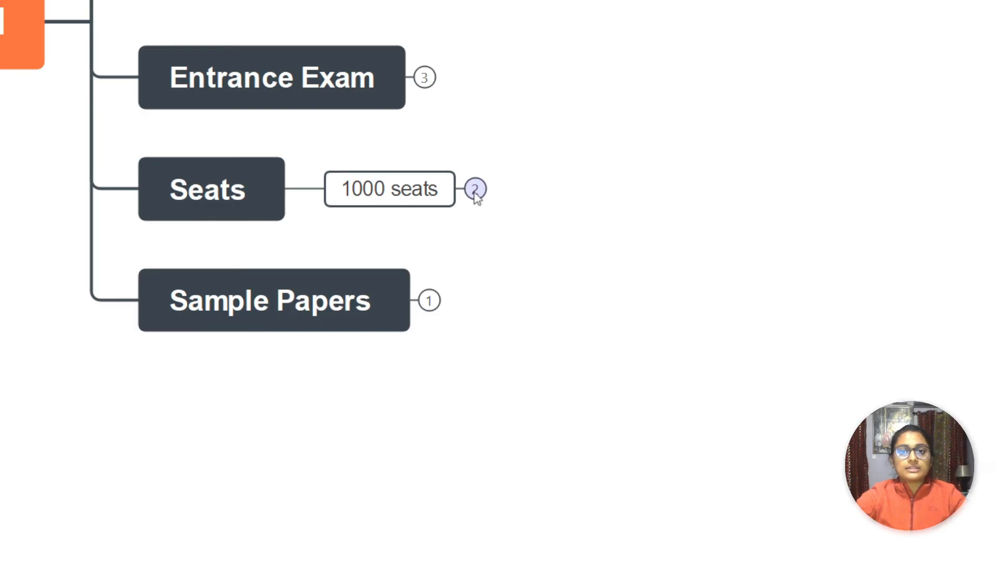
pyautogui.click(475, 189)
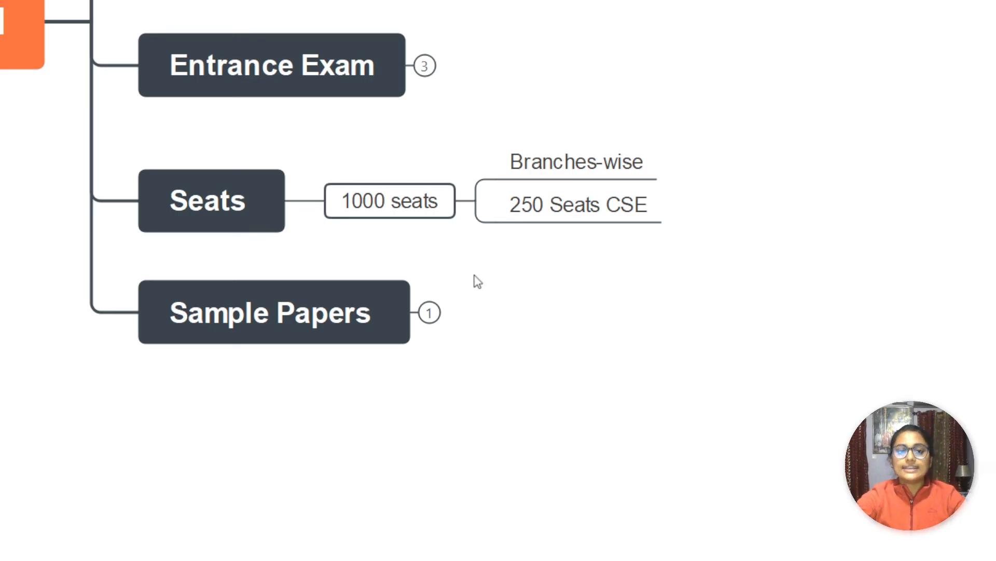
pyautogui.moveTo(513, 229)
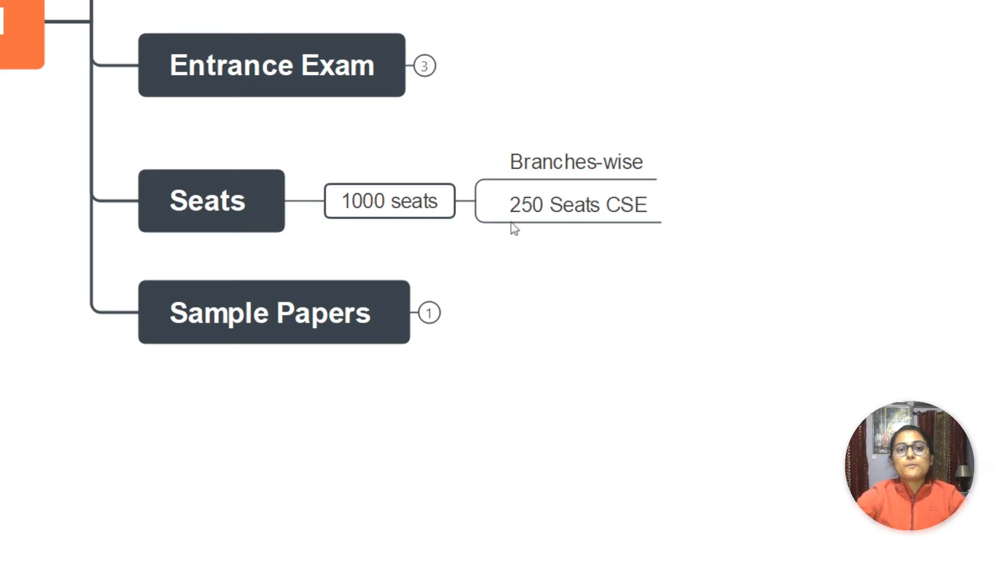
pyautogui.moveTo(522, 237)
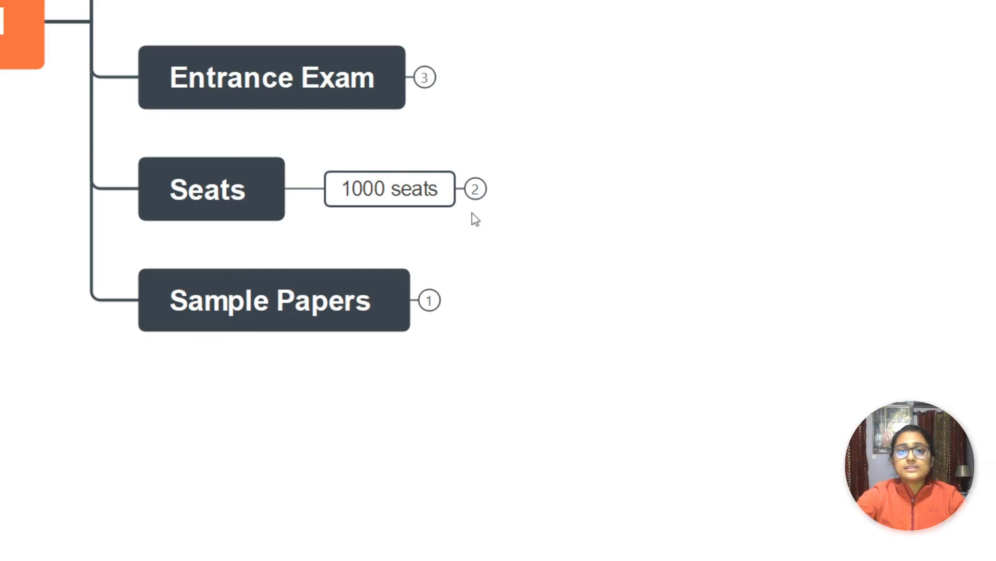
pyautogui.moveTo(476, 231)
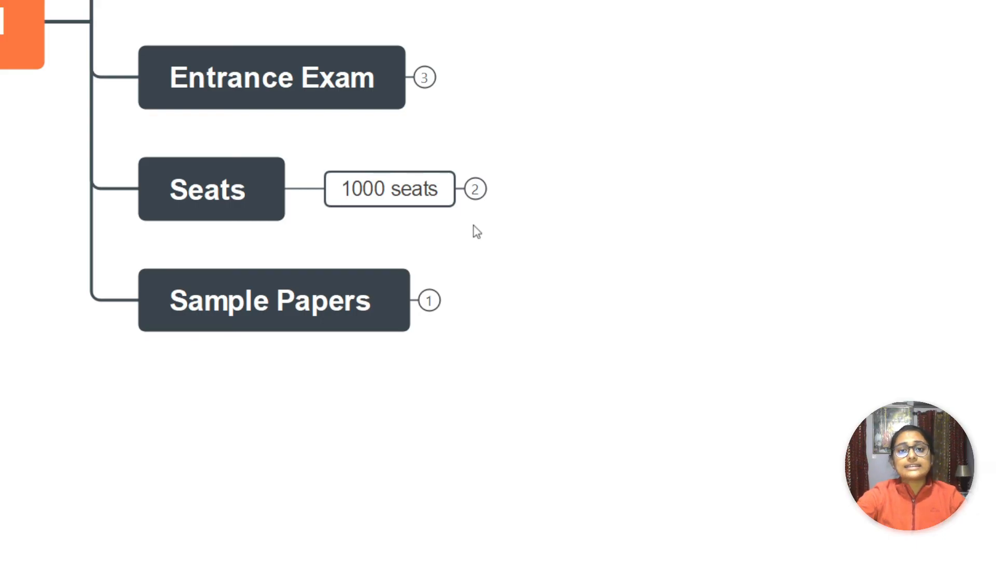
pyautogui.moveTo(482, 241)
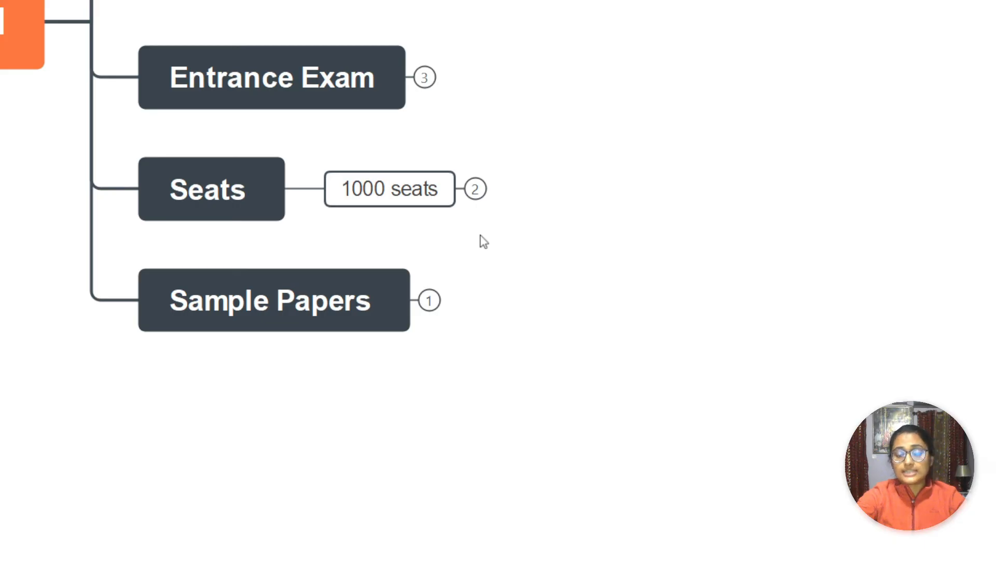
pyautogui.moveTo(494, 237)
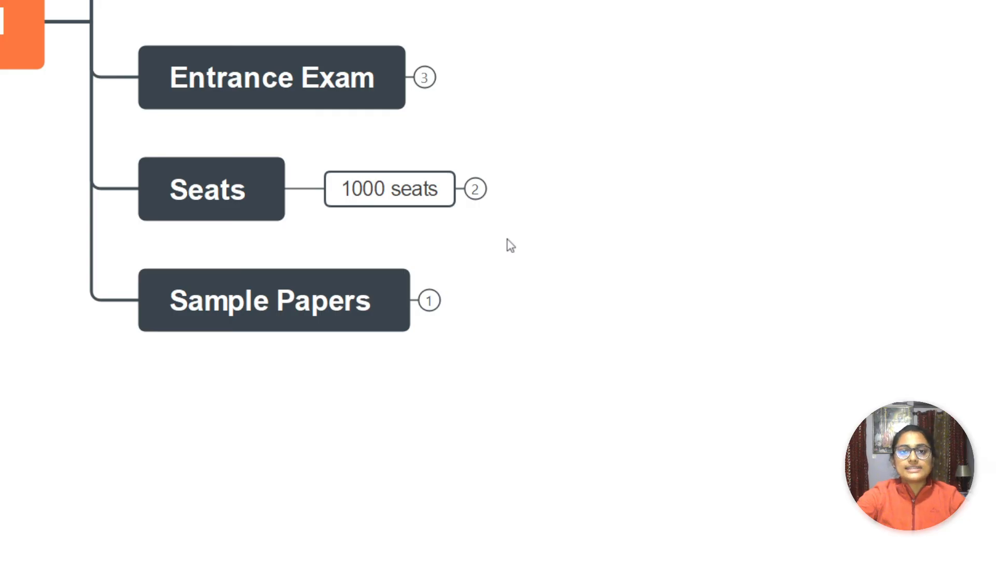
pyautogui.moveTo(505, 256)
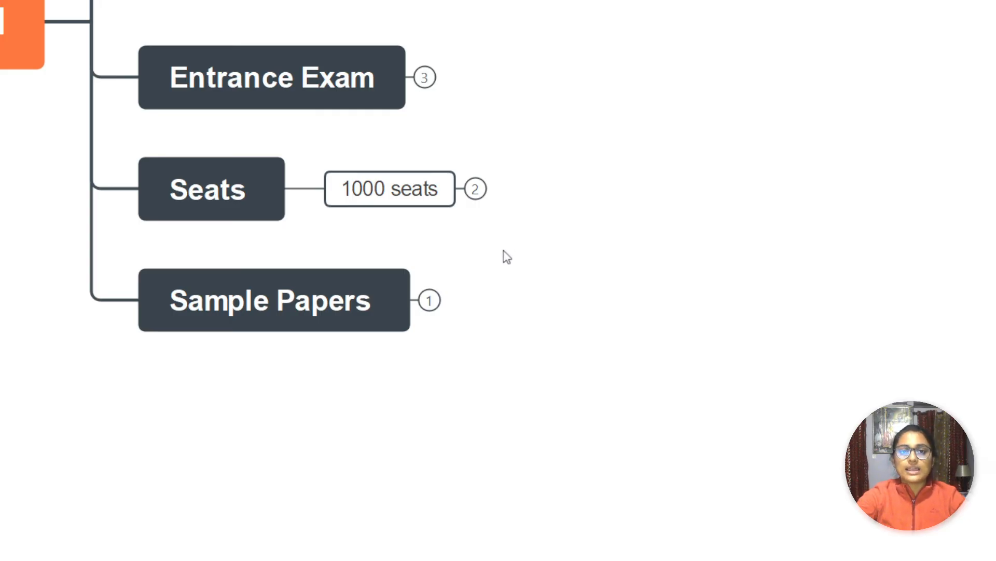
pyautogui.moveTo(514, 243)
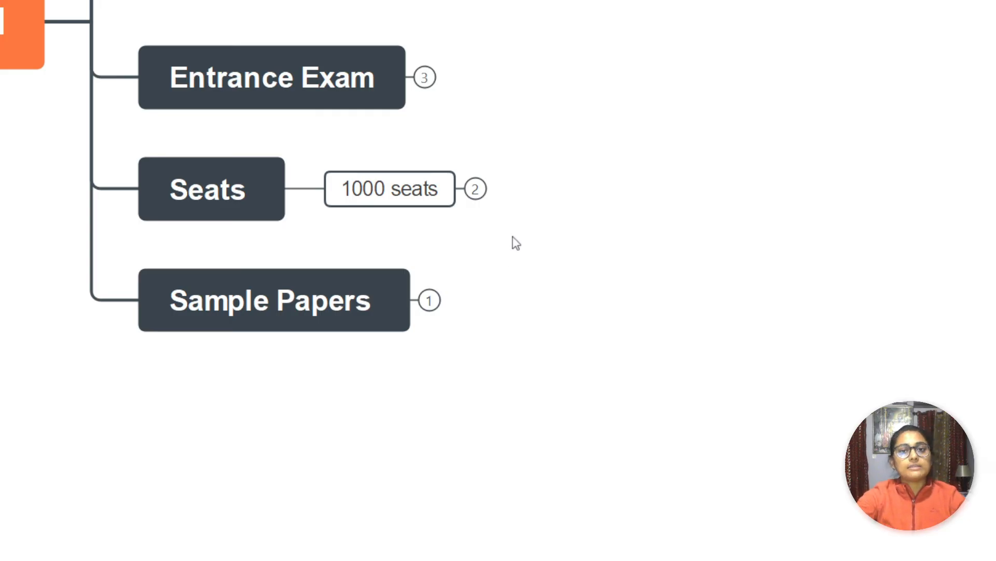
pyautogui.click(390, 189)
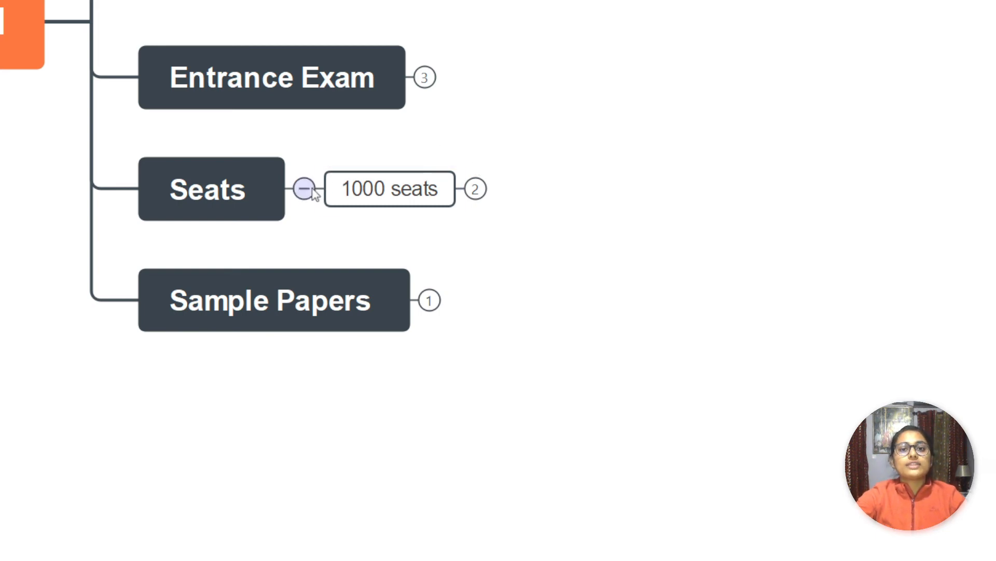
# Collapse Seats and expand Sample Papers to show 'Not Available anywhere'
pyautogui.click(305, 189)
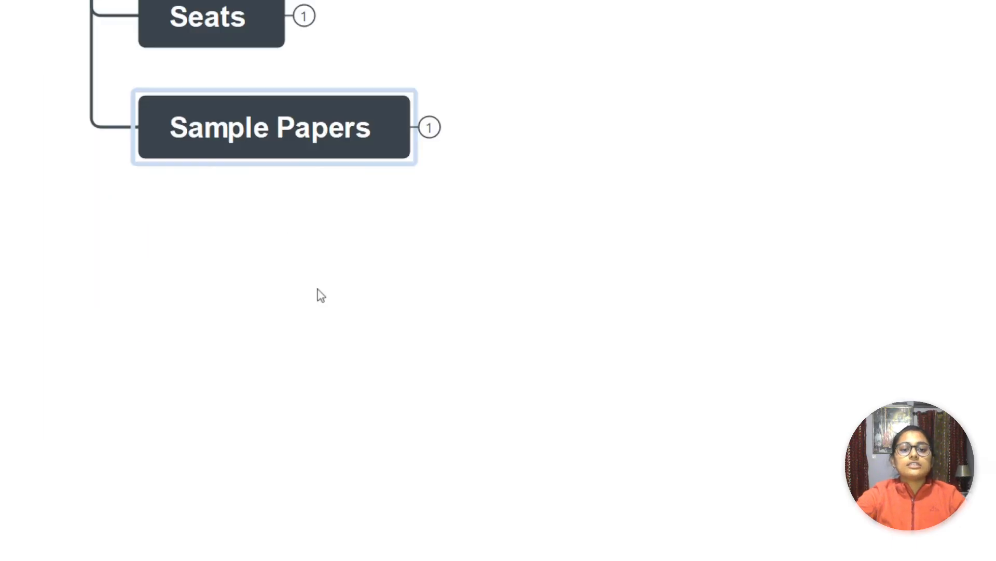
pyautogui.click(429, 127)
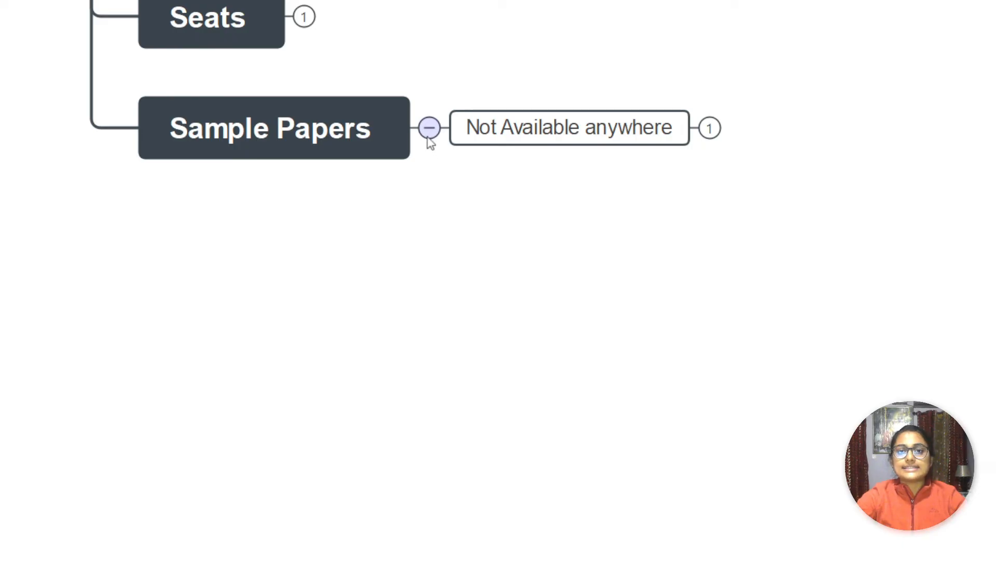
pyautogui.click(429, 127)
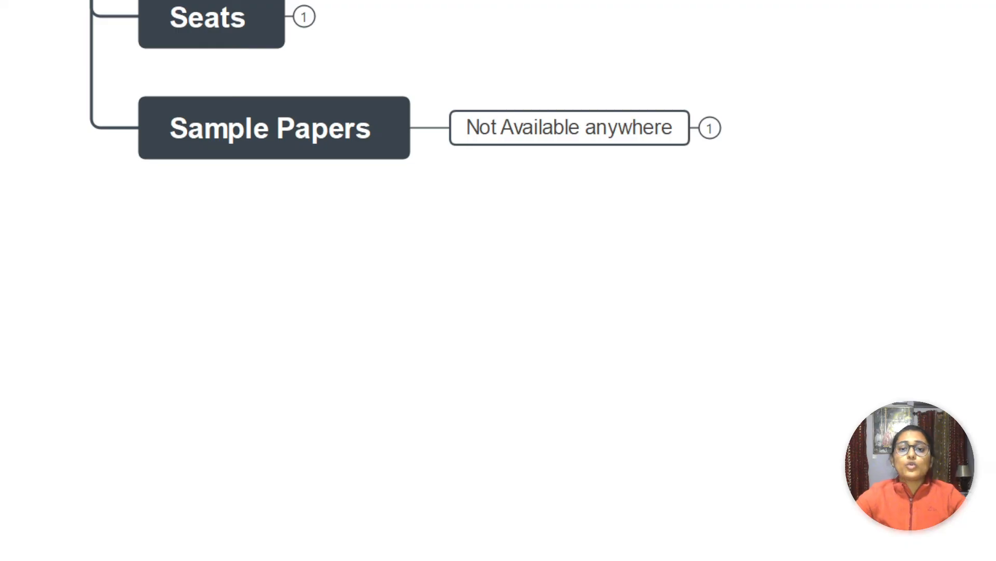
pyautogui.moveTo(138, 162)
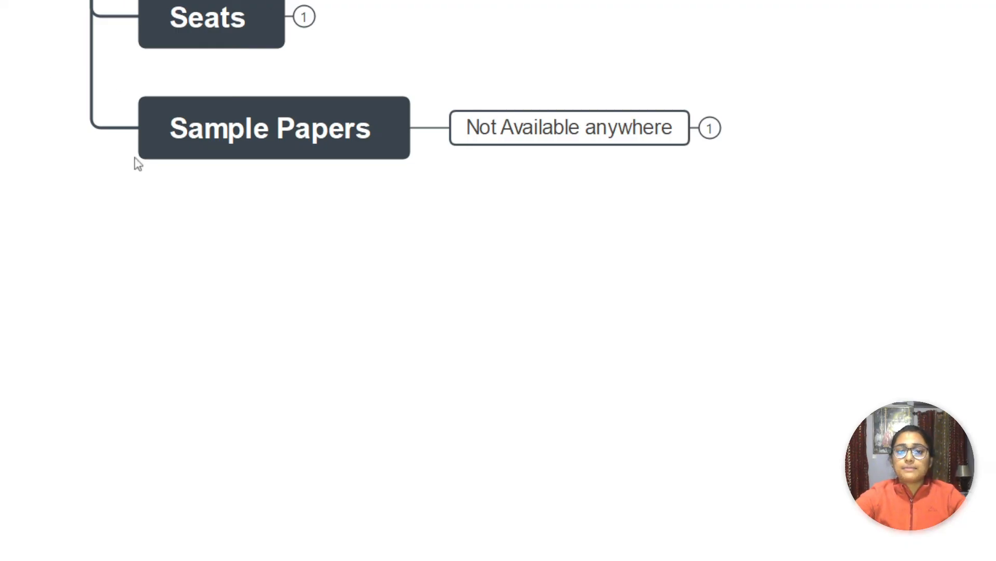
pyautogui.click(709, 128)
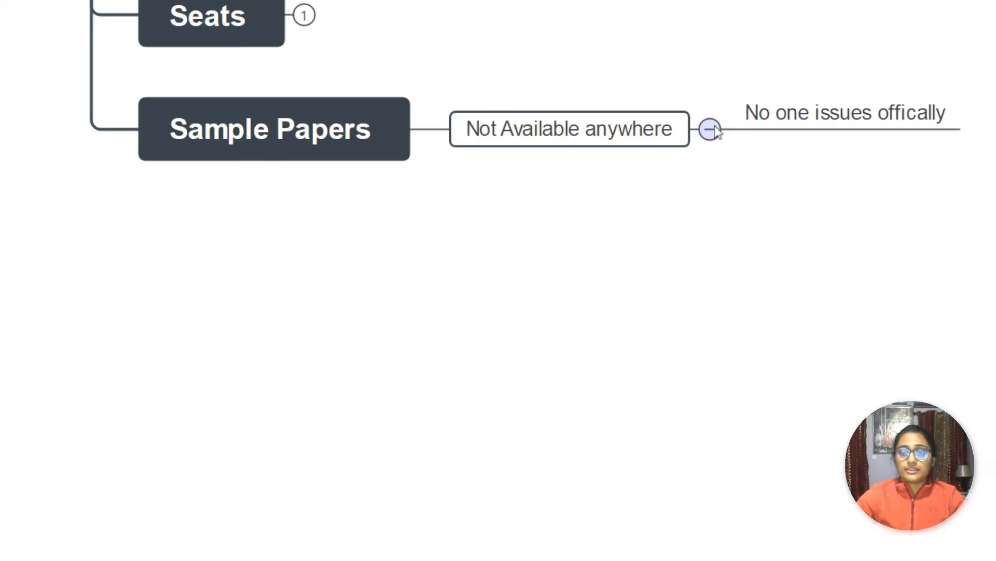
pyautogui.click(709, 128)
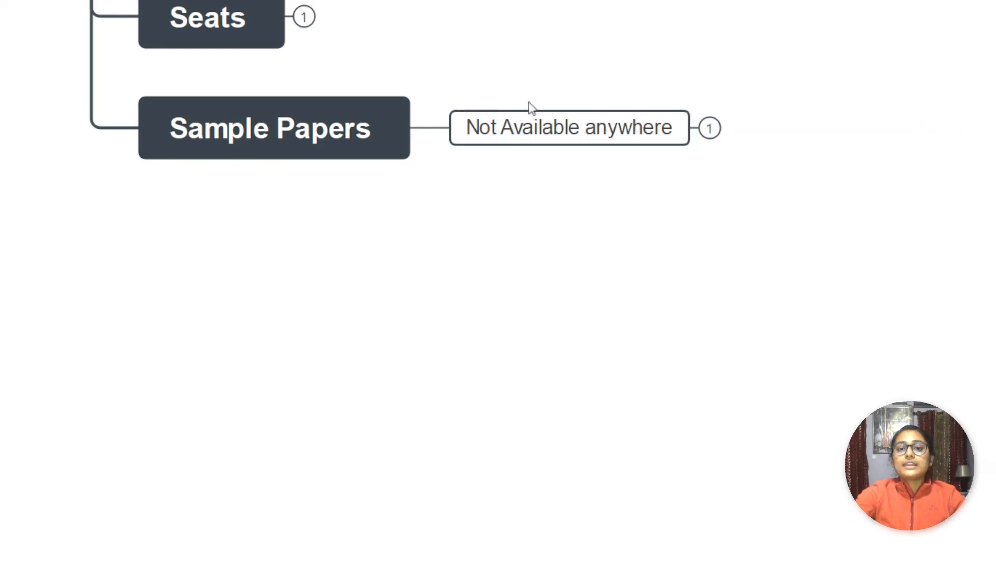